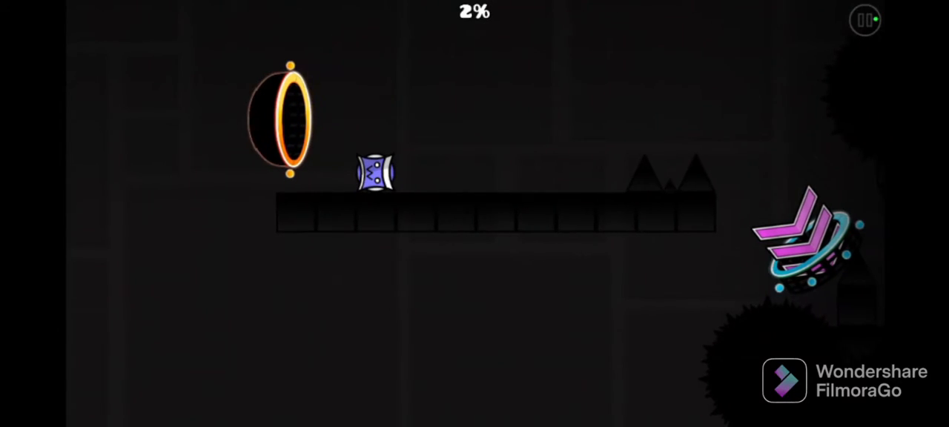
Pause the MIDGATAL II run at 17% to bring up the pause menu
{"action": "left_click", "coordinate": [865, 20]}
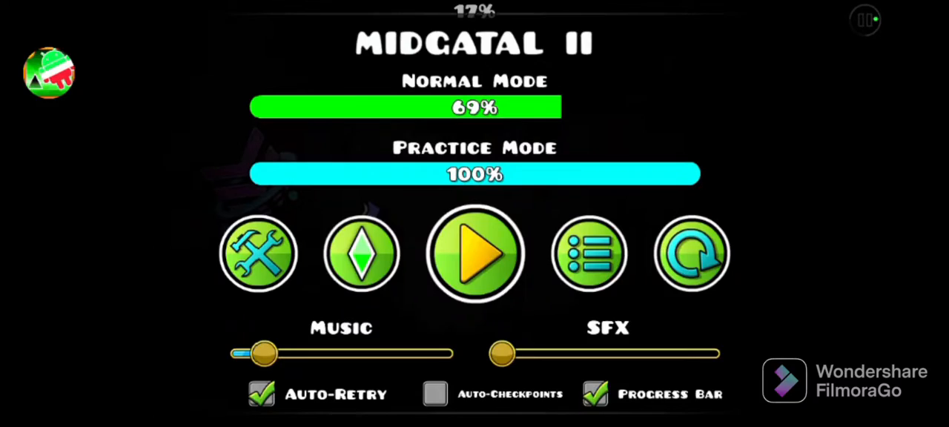
{"action": "left_click", "coordinate": [475, 254]}
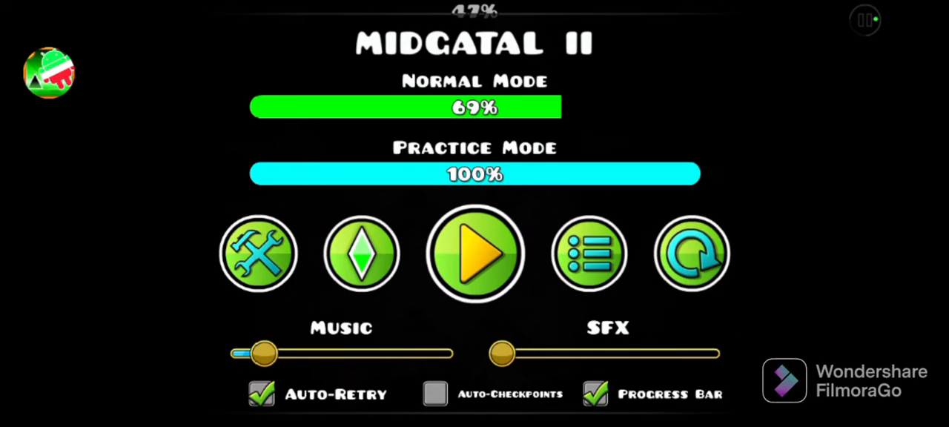
{"action": "left_click", "coordinate": [475, 253]}
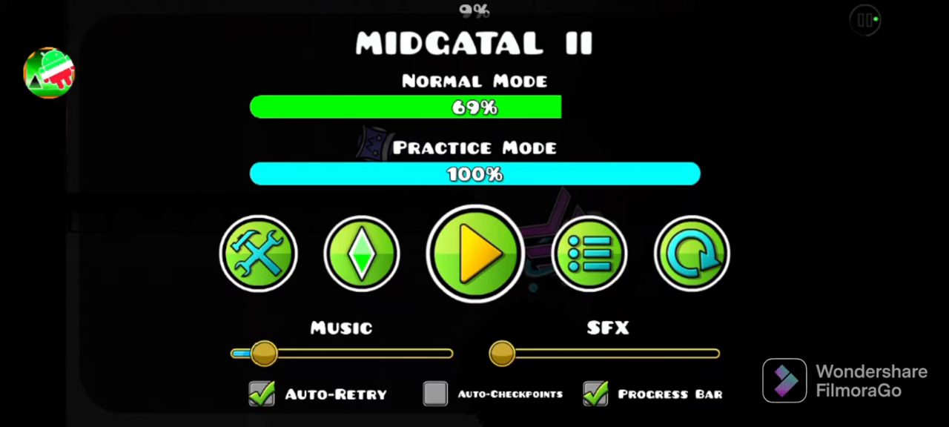
{"action": "left_click", "coordinate": [474, 254]}
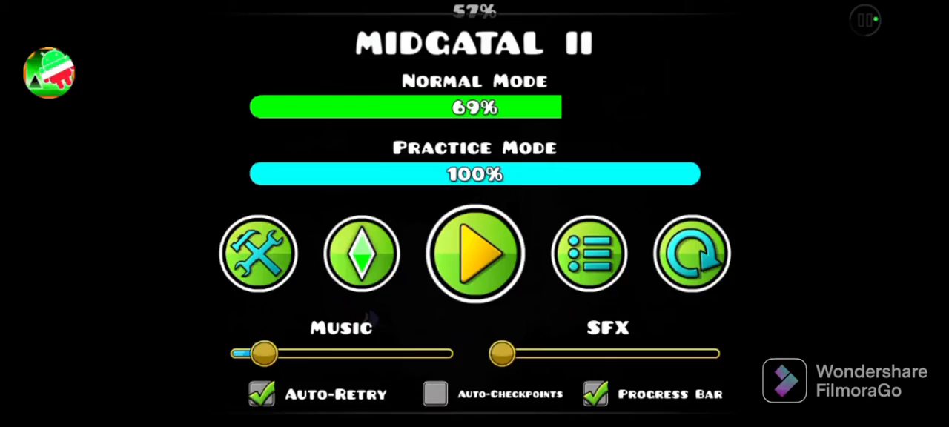
{"action": "left_click", "coordinate": [475, 253]}
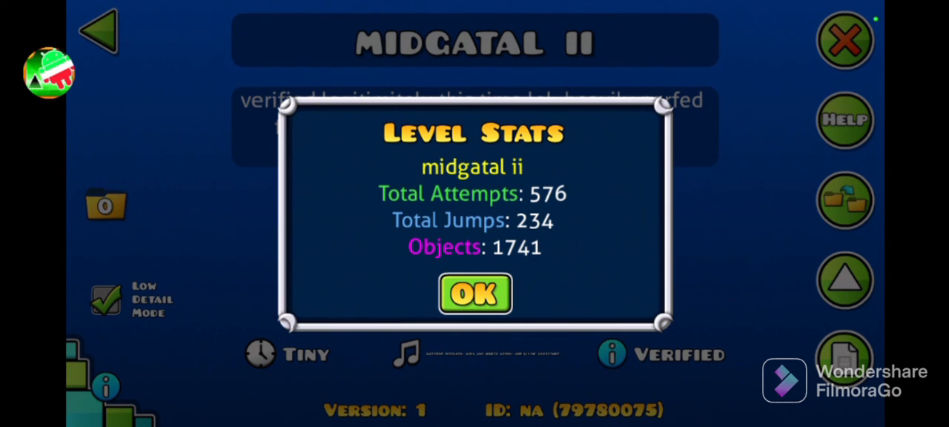
Close the Level Stats popup (576 attempts, 234 jumps, 1741 objects) with OK
{"action": "left_click", "coordinate": [475, 293]}
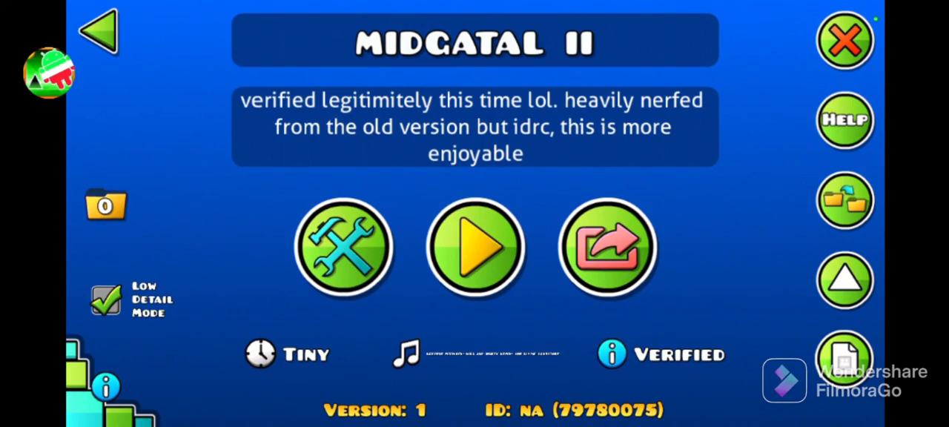